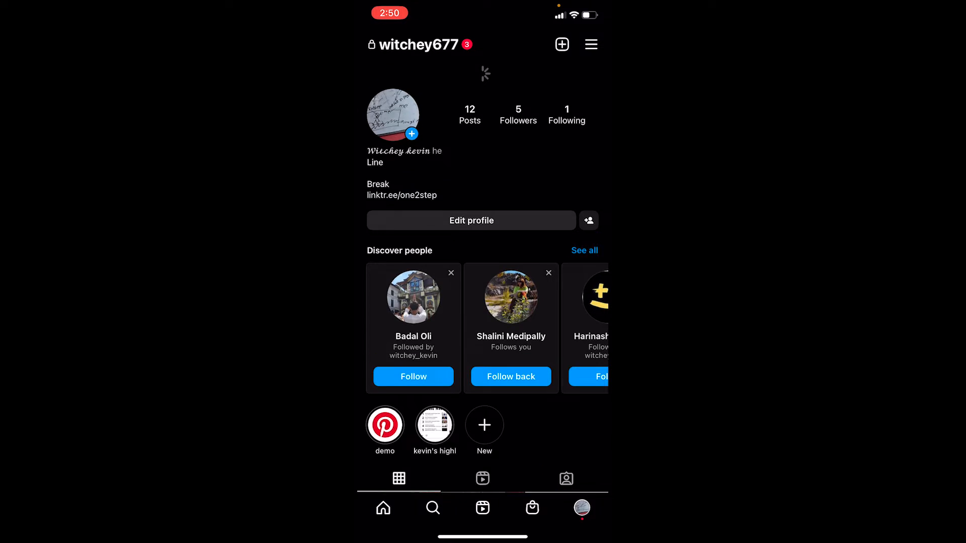
From a new Story, reach camera settings > Story > 'Hide story from' list
{"action": "scroll", "scroll_direction": "up", "scroll_amount": 3}
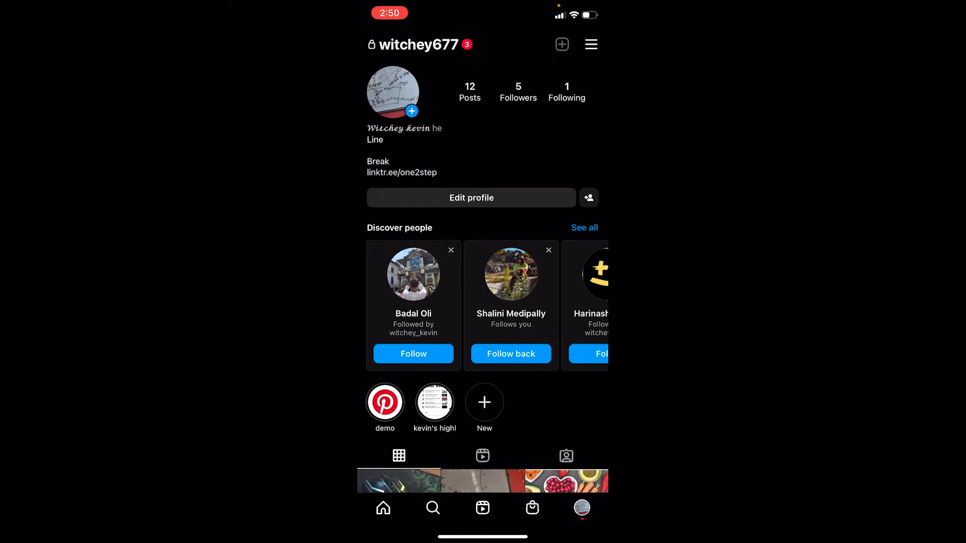
{"action": "left_click", "coordinate": [561, 43]}
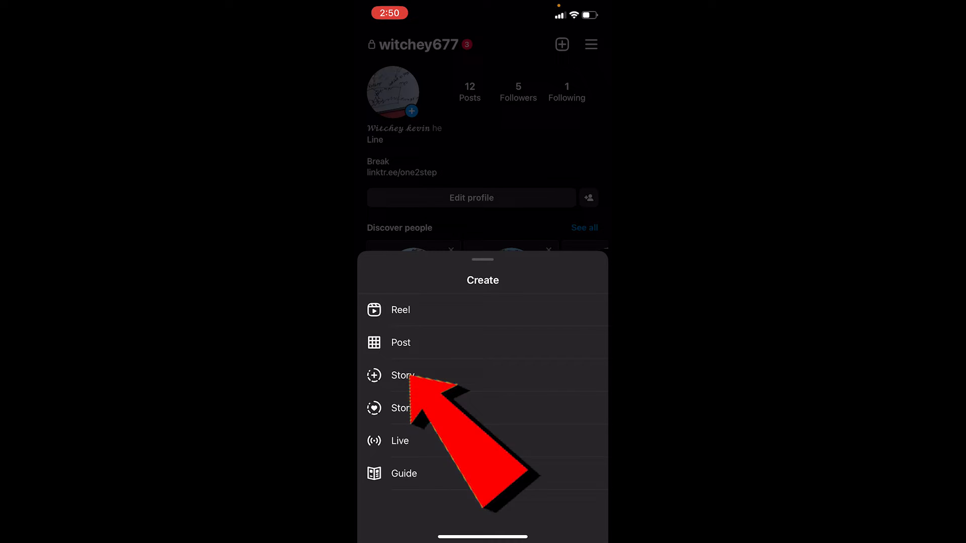
{"action": "left_click", "coordinate": [402, 376]}
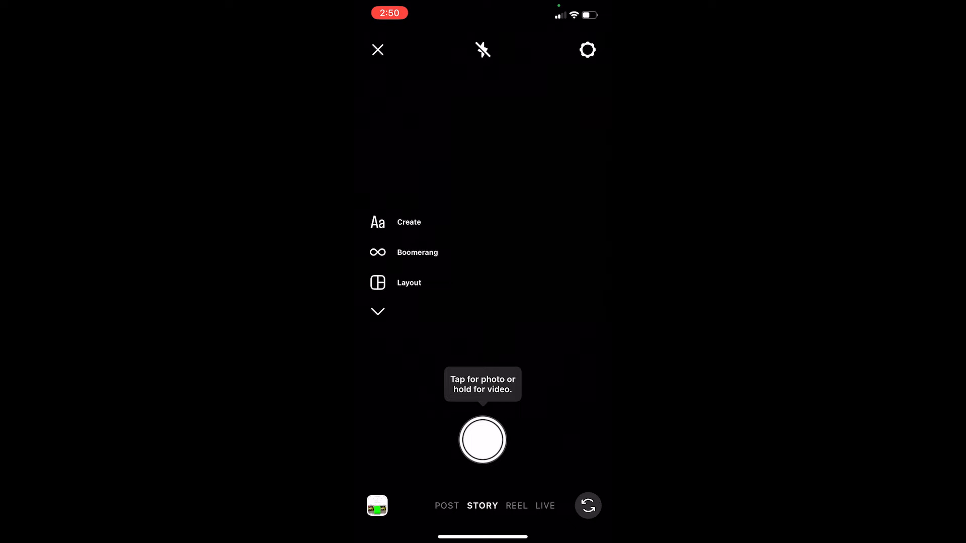
{"action": "left_click", "coordinate": [587, 50]}
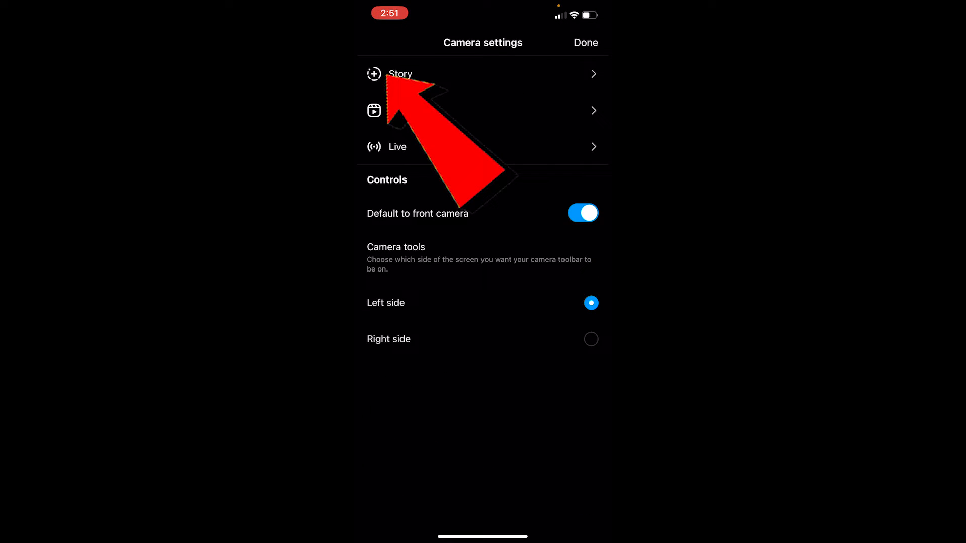
{"action": "left_click", "coordinate": [400, 73]}
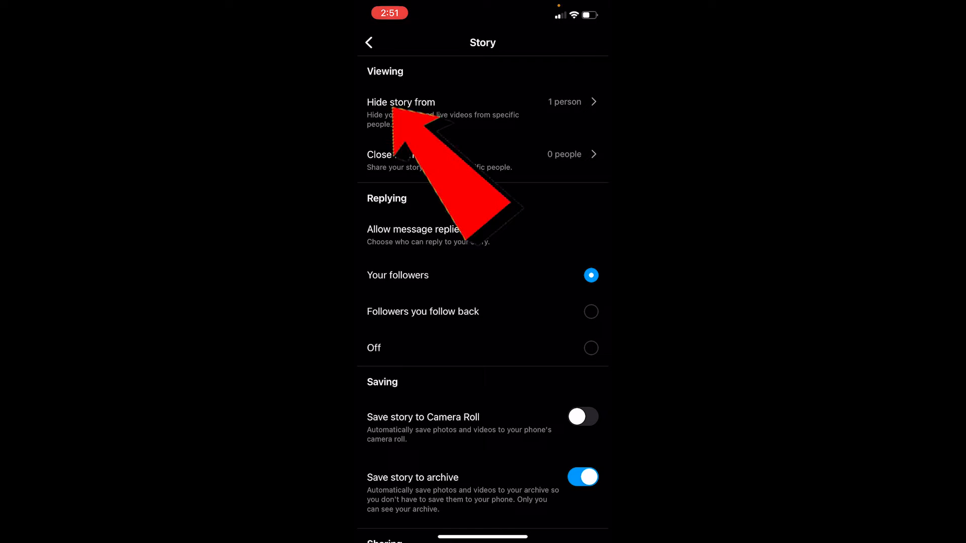
{"action": "left_click", "coordinate": [401, 101]}
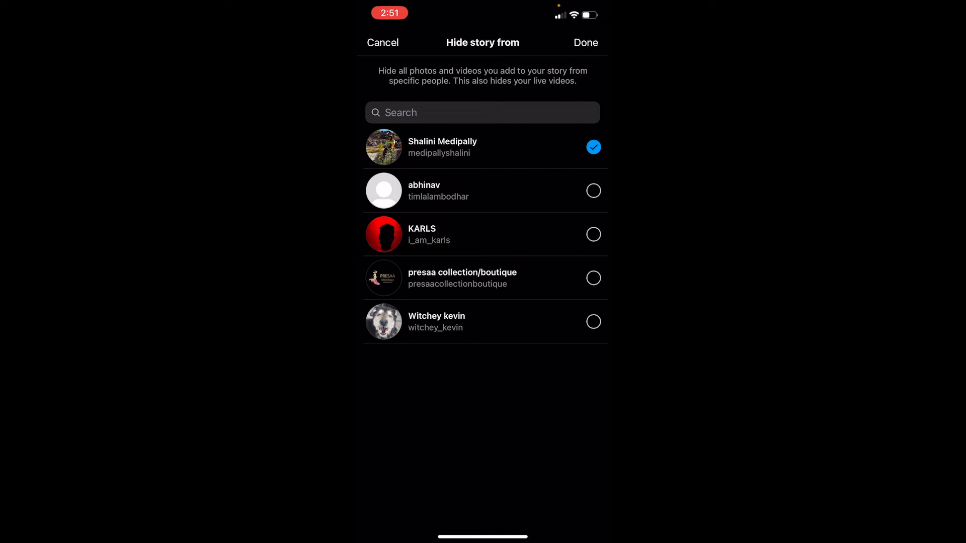
{"action": "left_click", "coordinate": [593, 147]}
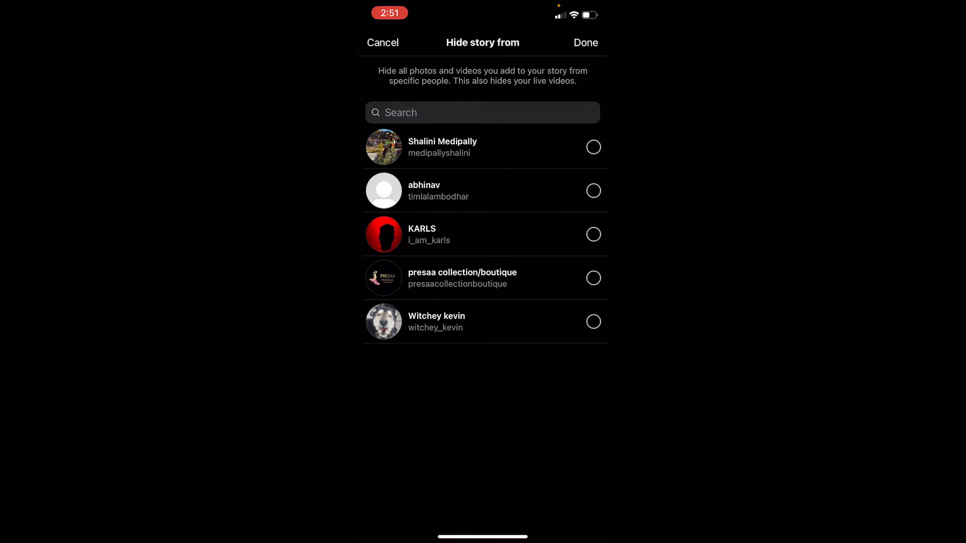
{"action": "left_click", "coordinate": [592, 277]}
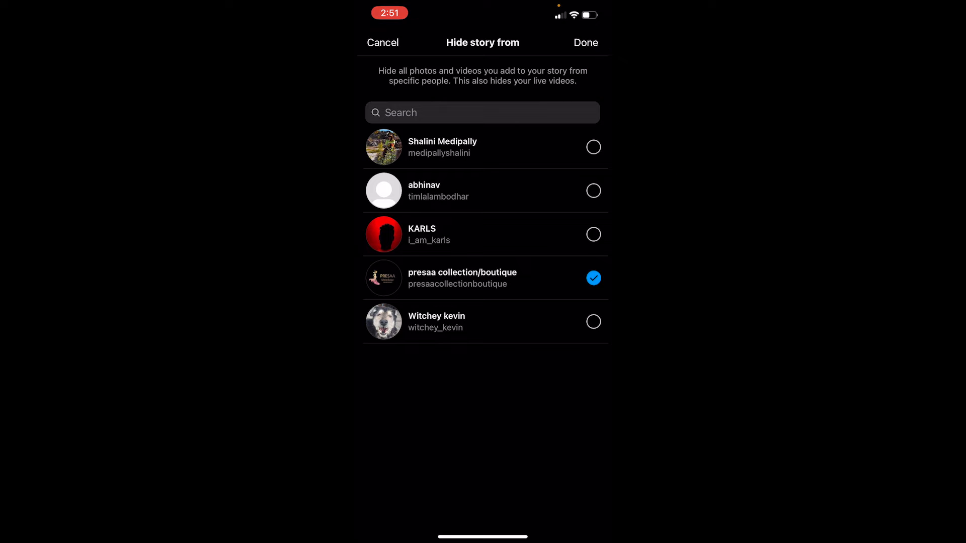
{"action": "left_click", "coordinate": [584, 42]}
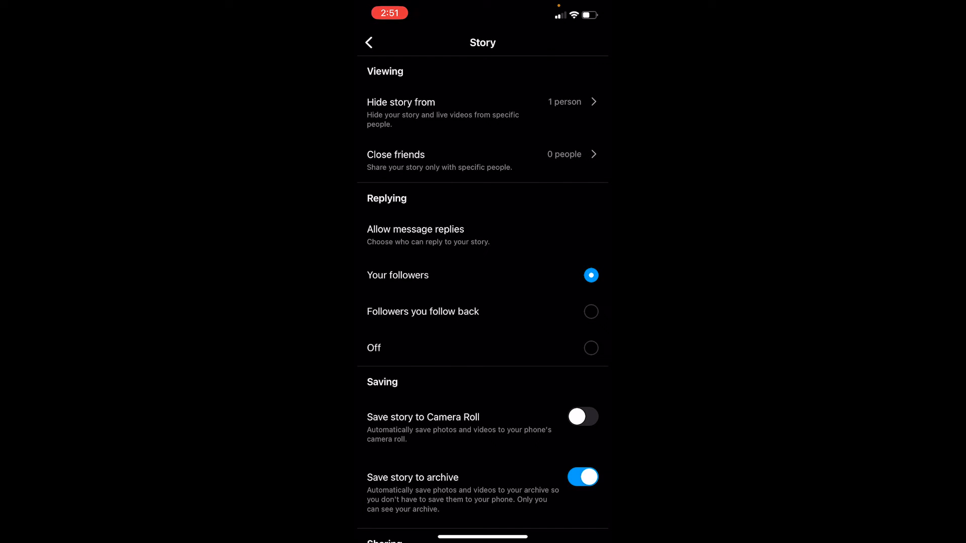
Back out of camera settings and close the story camera to land on the witchey677 profile
{"action": "left_click", "coordinate": [368, 42]}
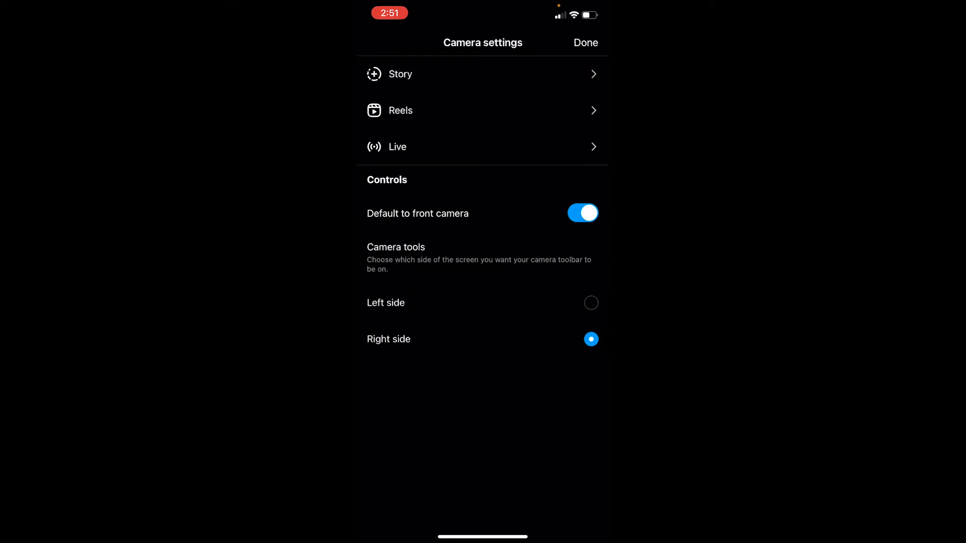
{"action": "left_click", "coordinate": [584, 42]}
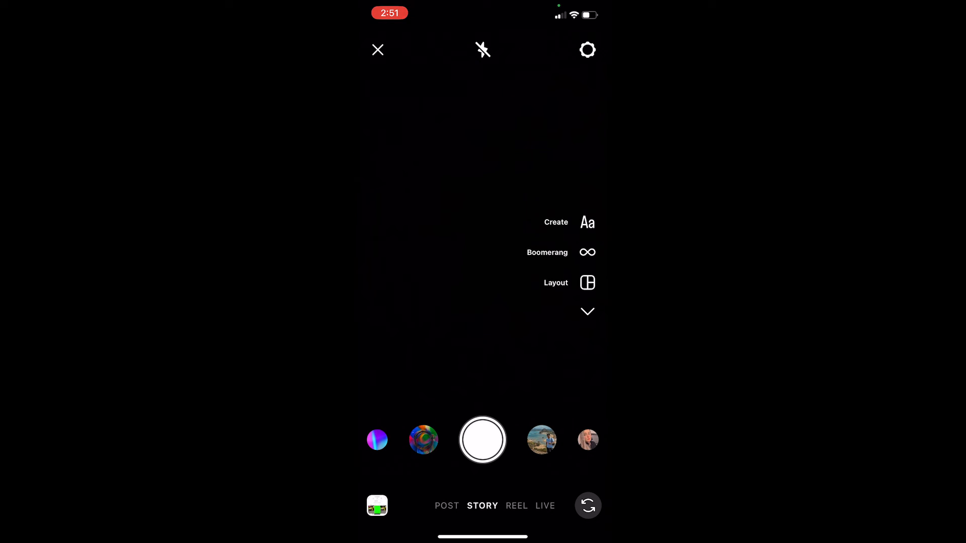
{"action": "left_click", "coordinate": [377, 51]}
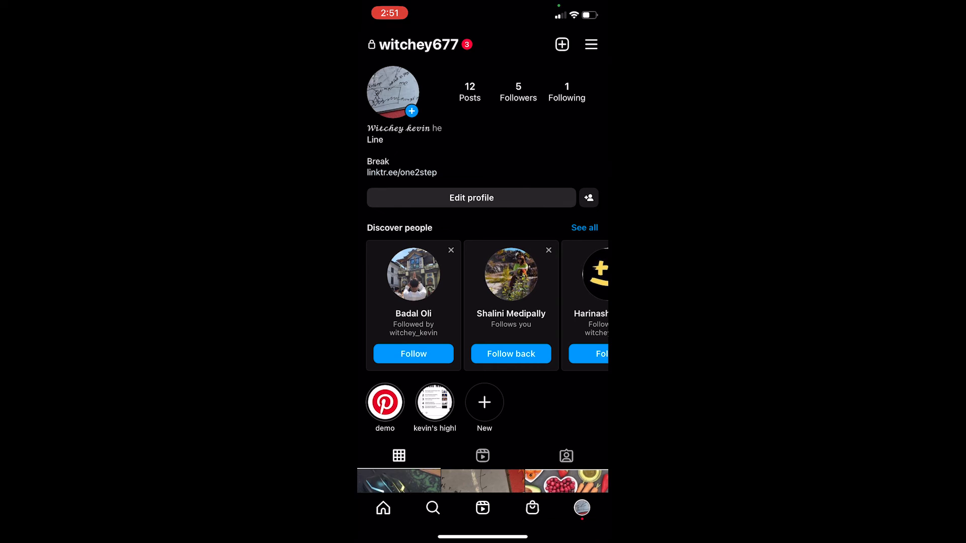